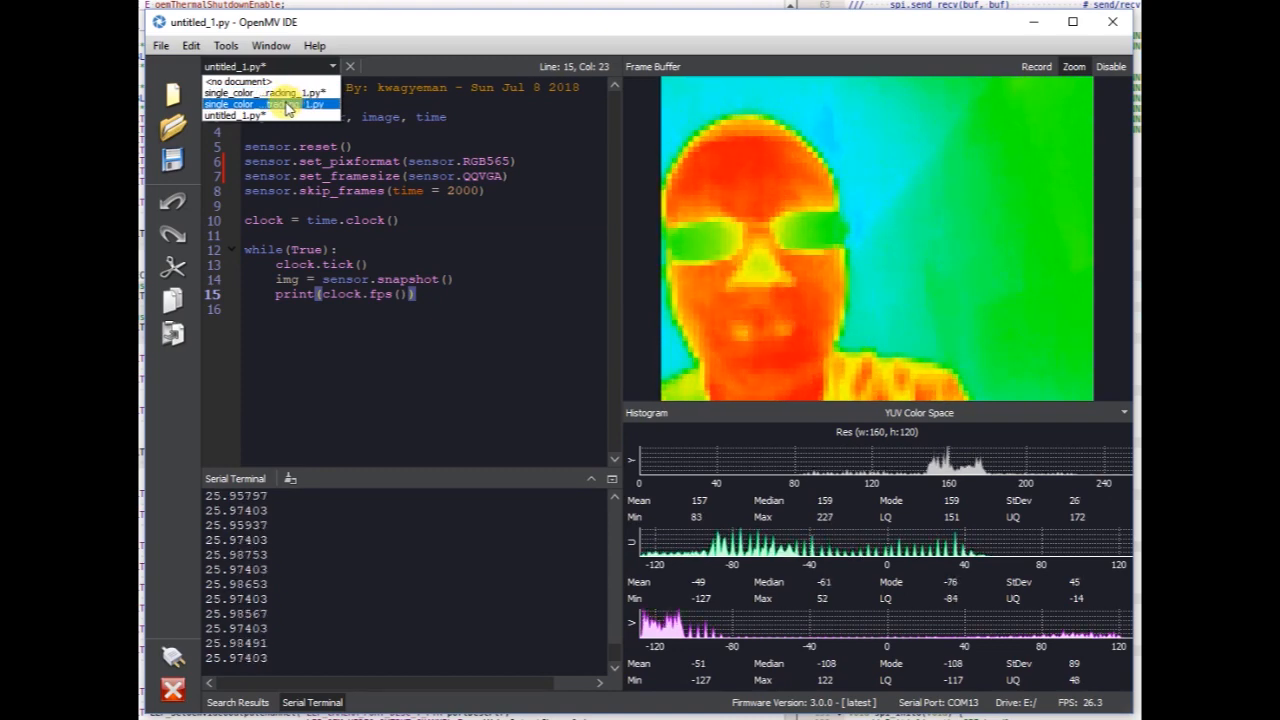
Open the single_color_grayscale_blob_tracking example, thresholds (230, 255) at QQQVGA.
click(262, 104)
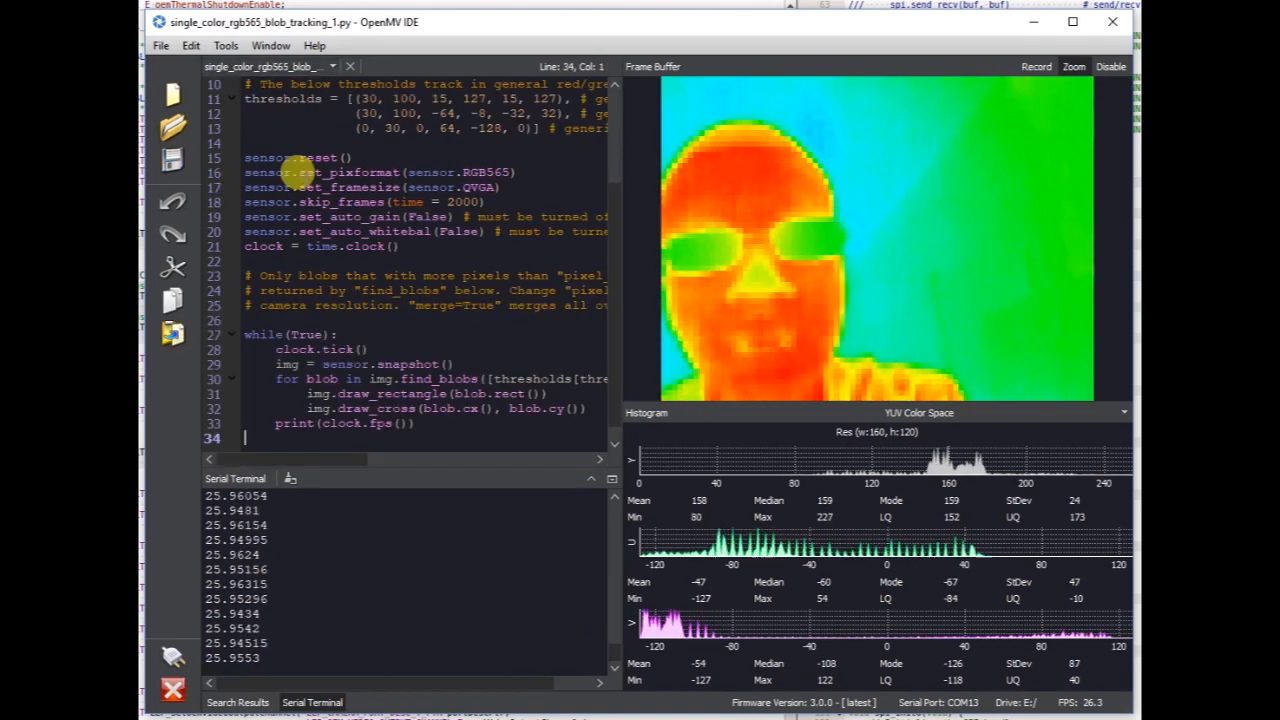
click(332, 65)
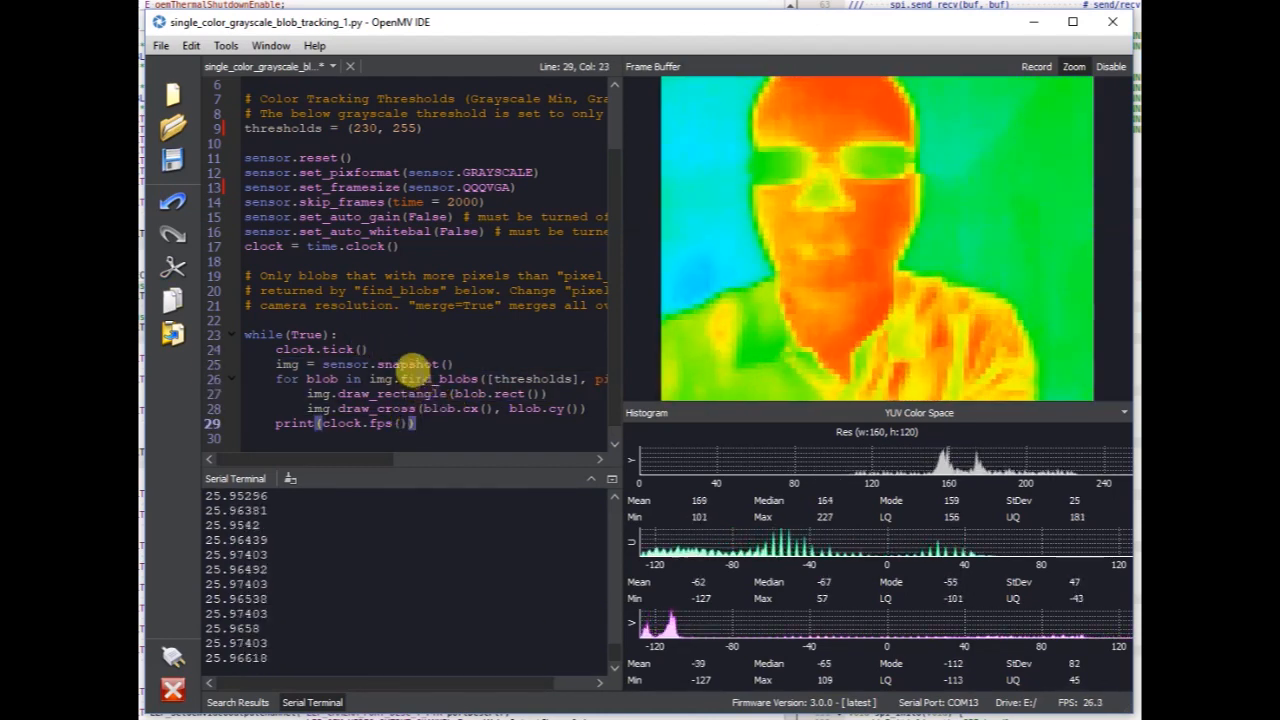
Run the blob-tracking script at threshold (200, 255) to box the face.
click(172, 692)
text(0)
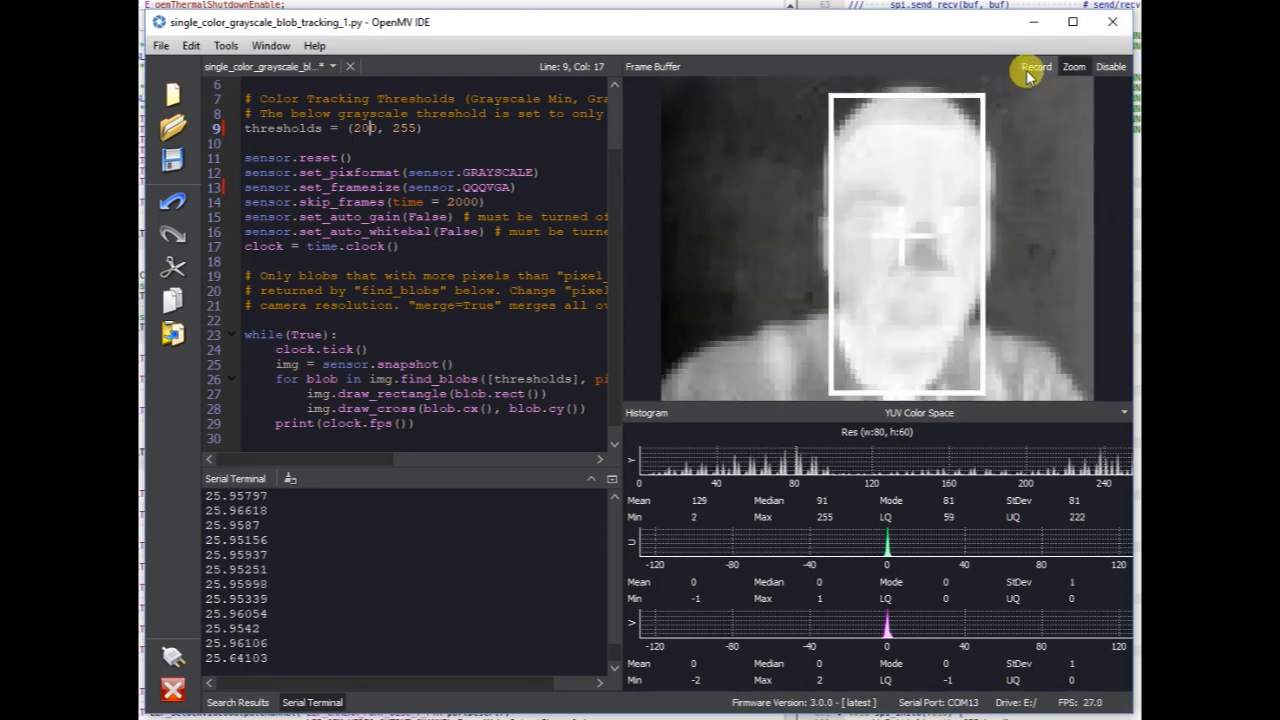
Start a frame-buffer video recording and clear the suggested file name on the Desktop.
click(1033, 66)
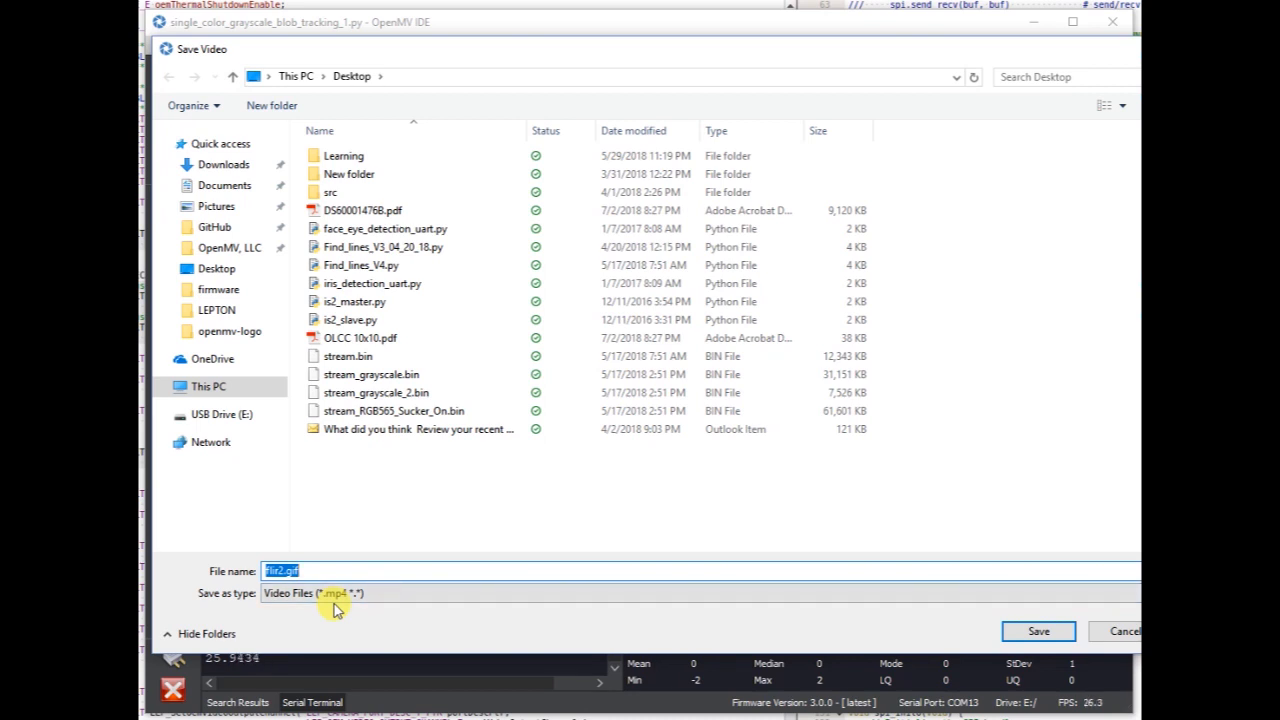
click(283, 571)
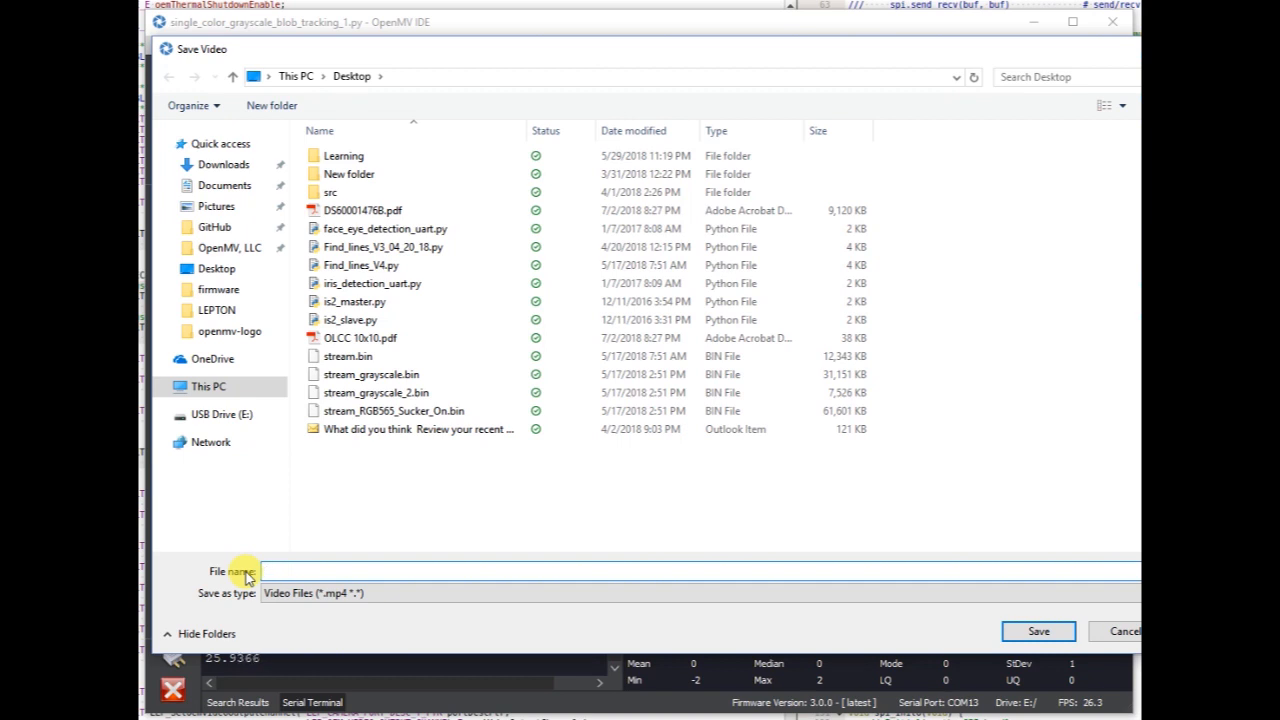
text(%)
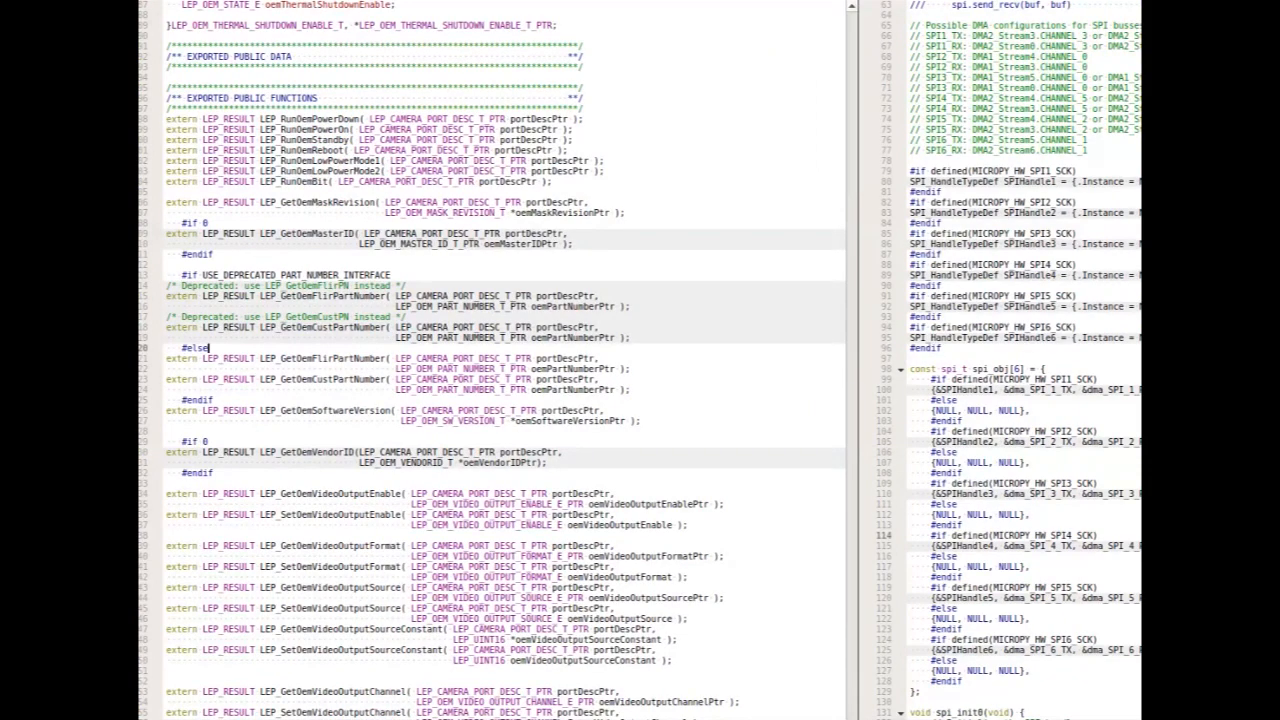
Scroll through the LEP_OEM function declarations in the Lepton header file.
scroll(down, 3)
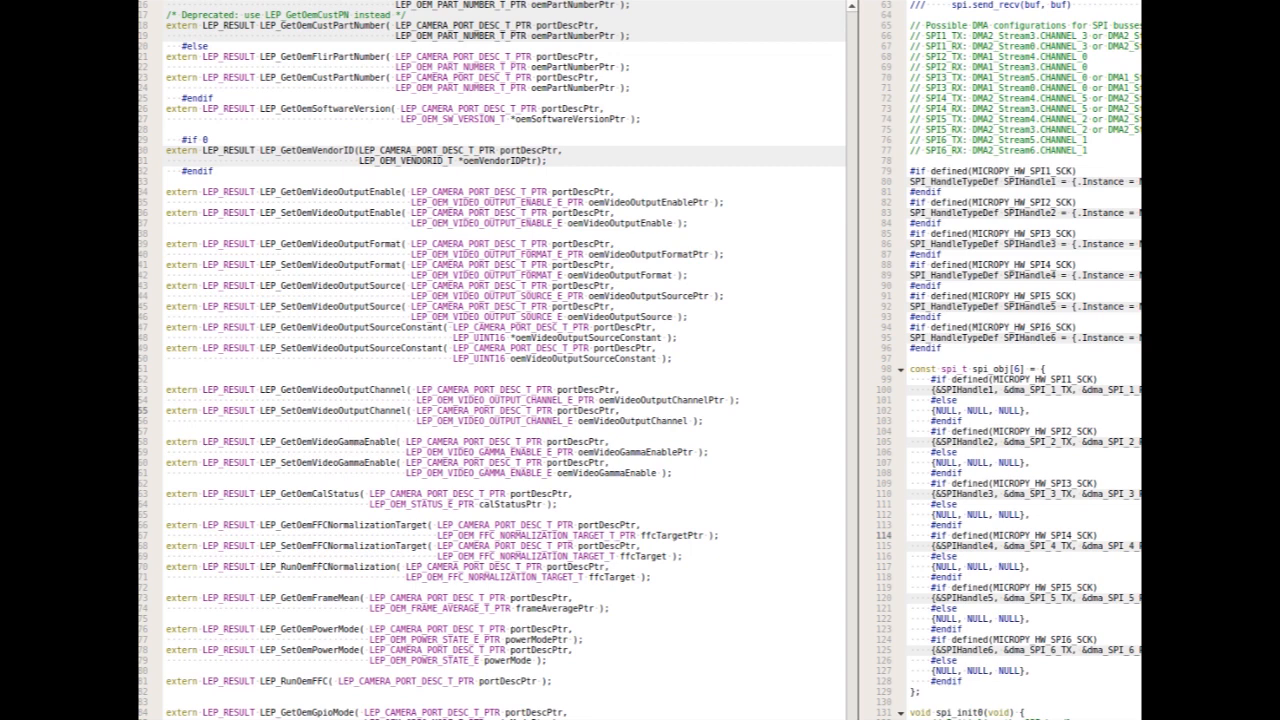
double_click(320, 432)
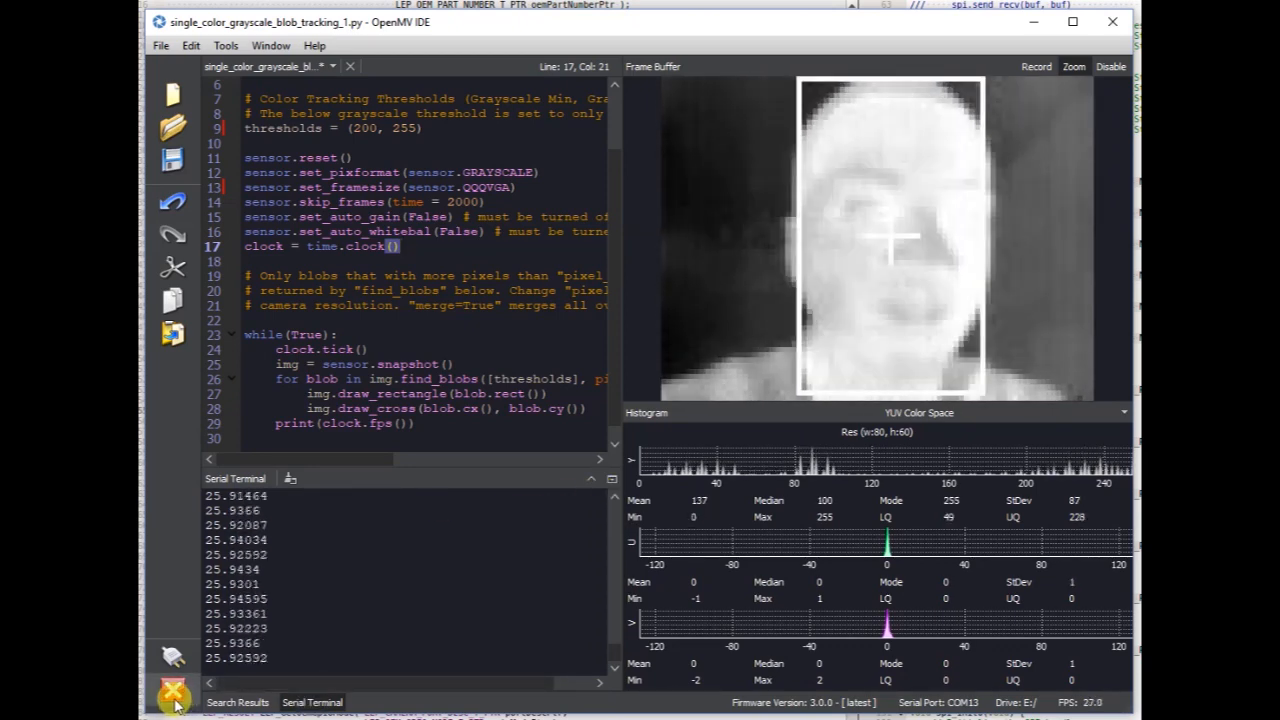
Stop the running blob-tracking script and switch to untitled_1.py.
click(175, 691)
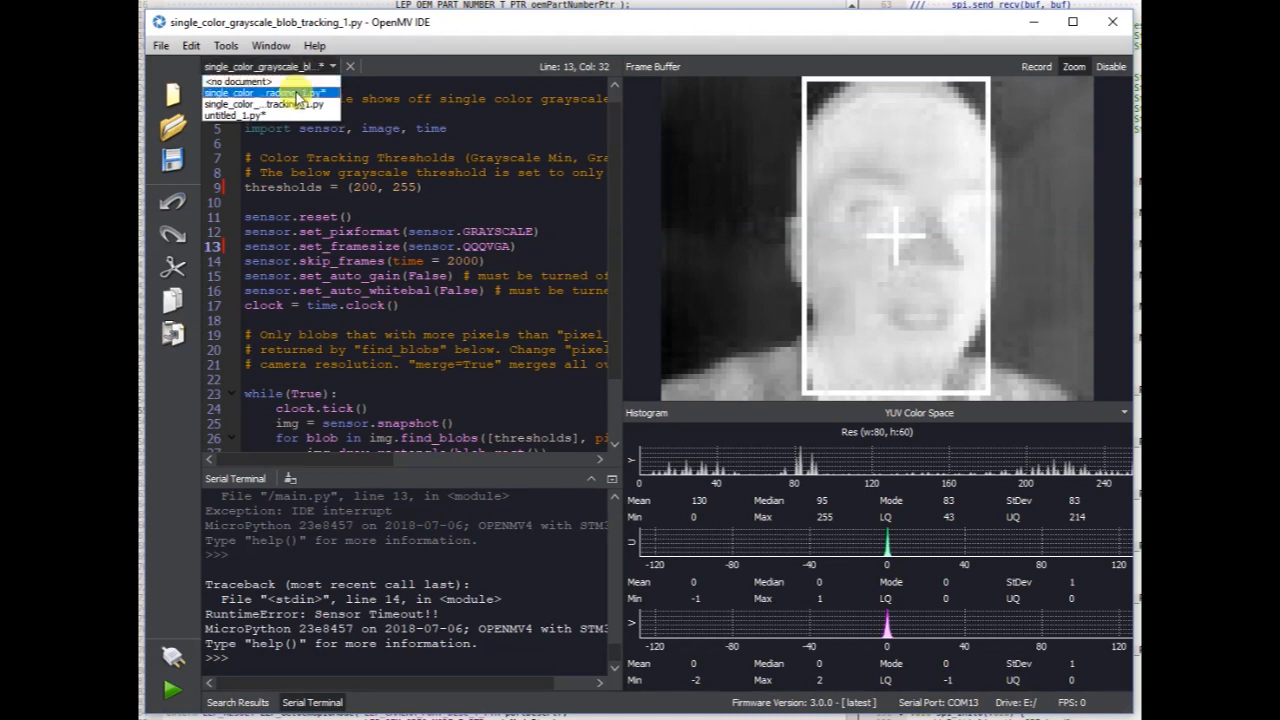
click(250, 116)
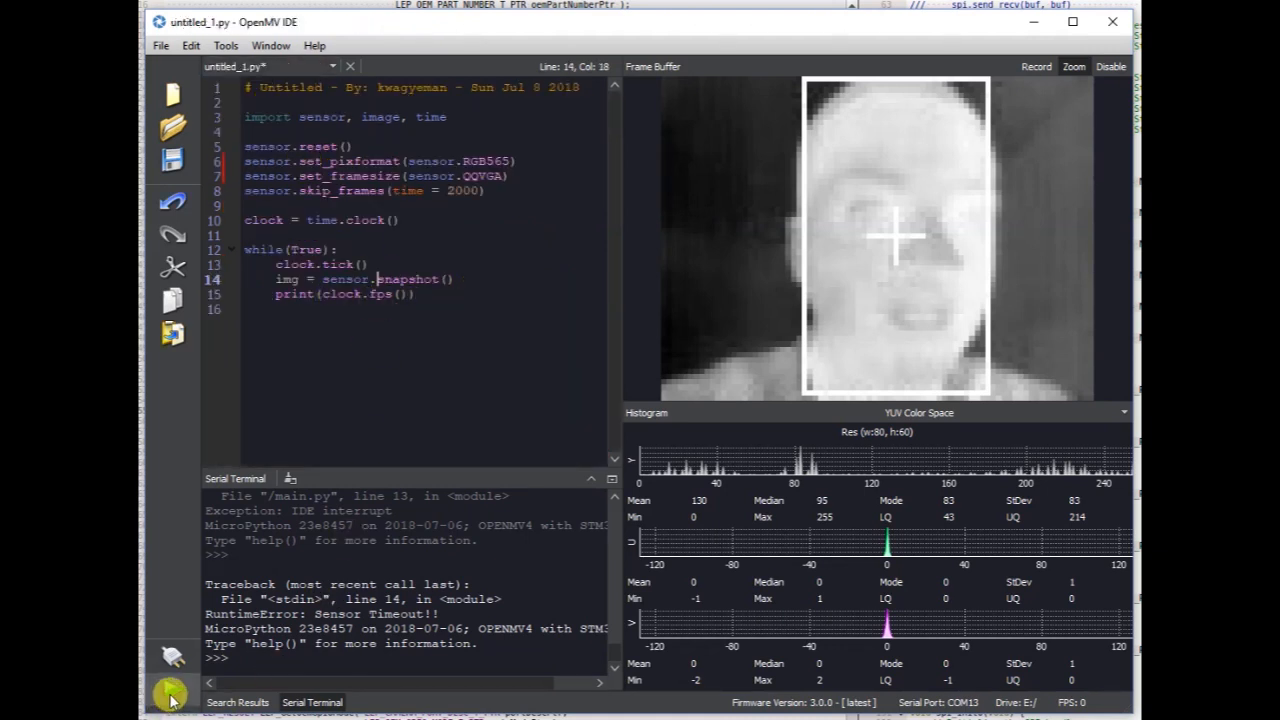